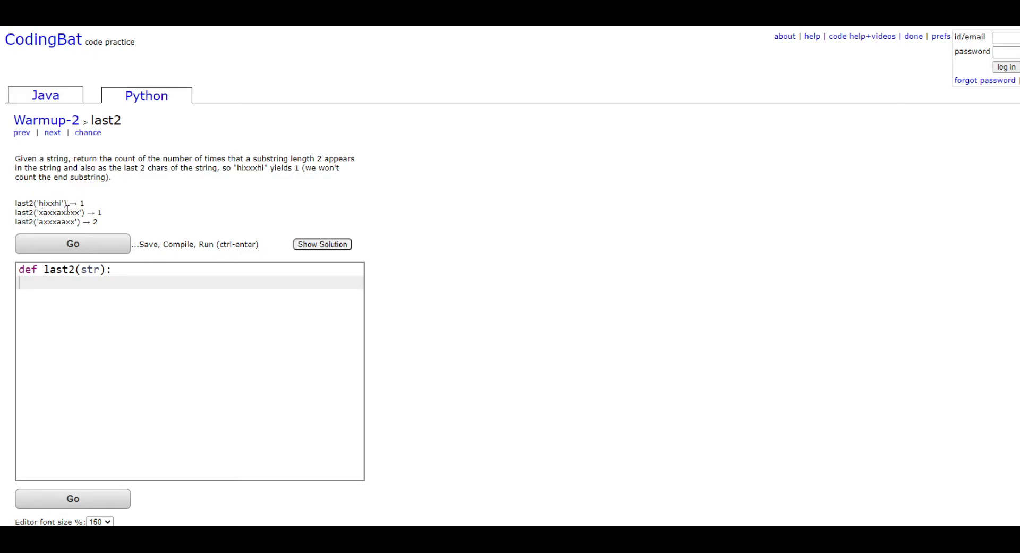
mouse_move(106, 225)
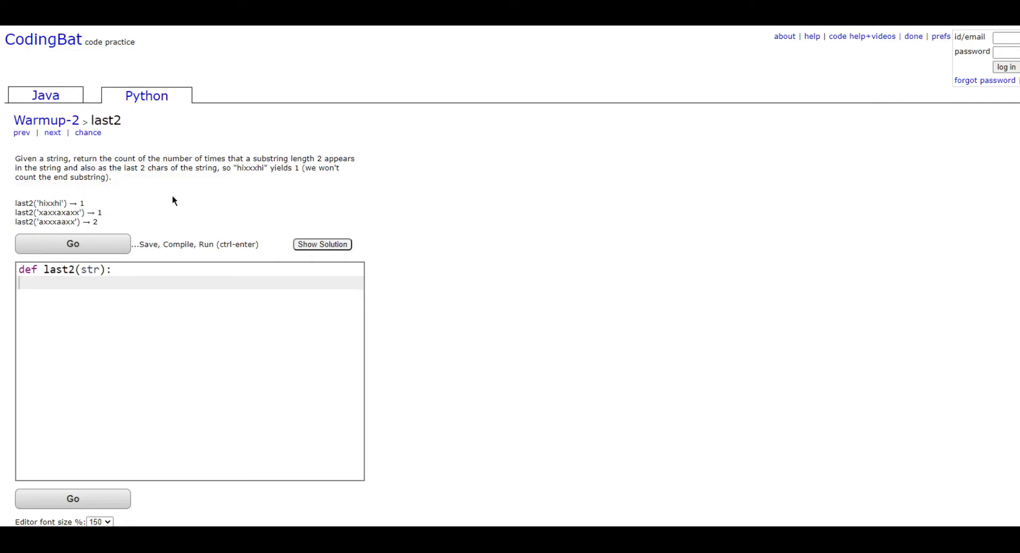
mouse_move(108, 209)
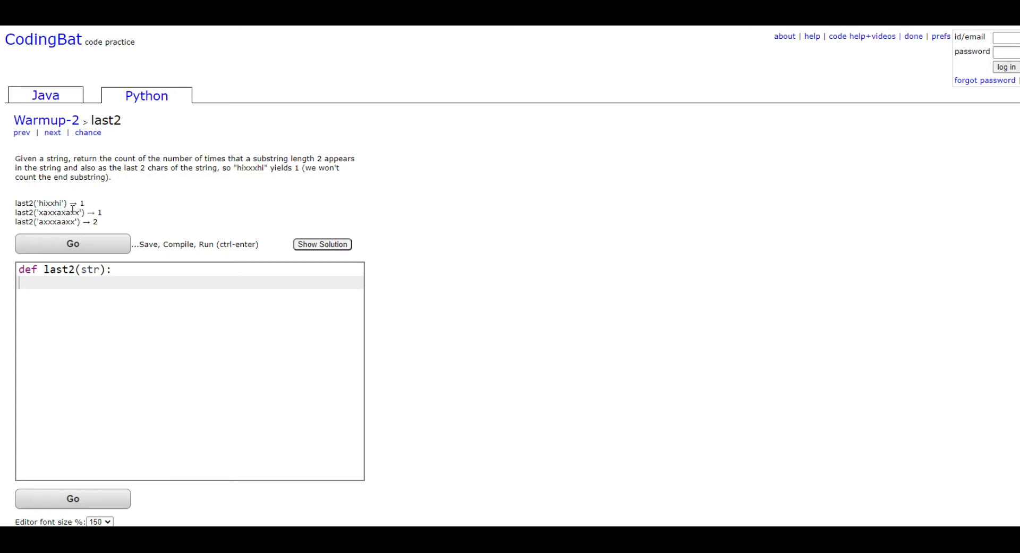
Add the guard if len(str) < 2: return 0 at the top of last2.
double_click(72, 214)
type("if")
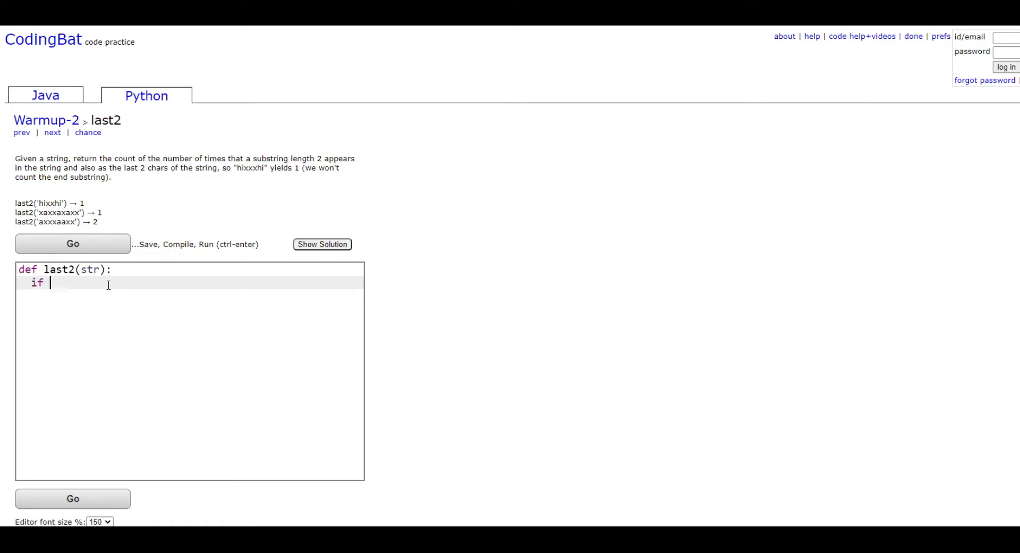
type("len(s")
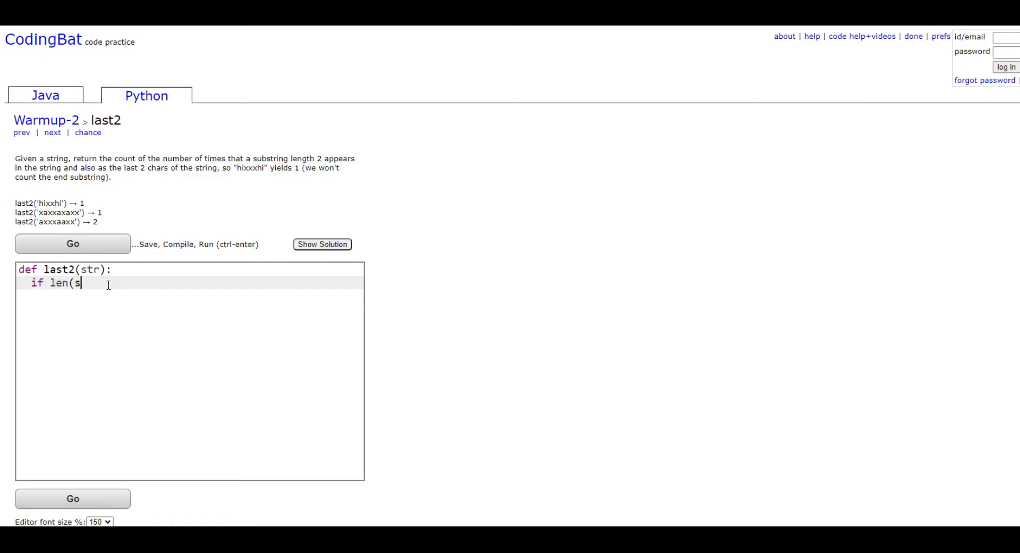
type("tr) < 2:")
type("return 0")
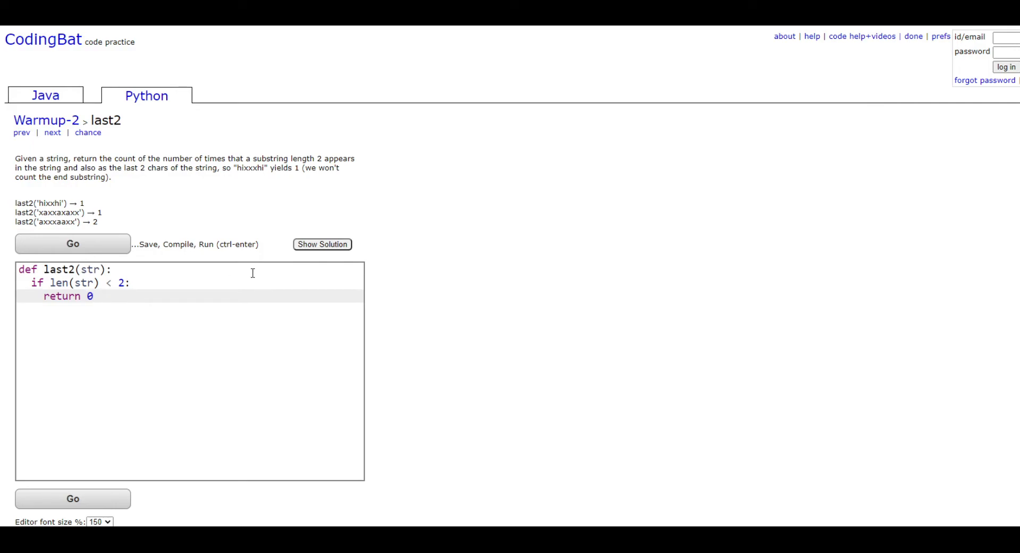
key("Enter")
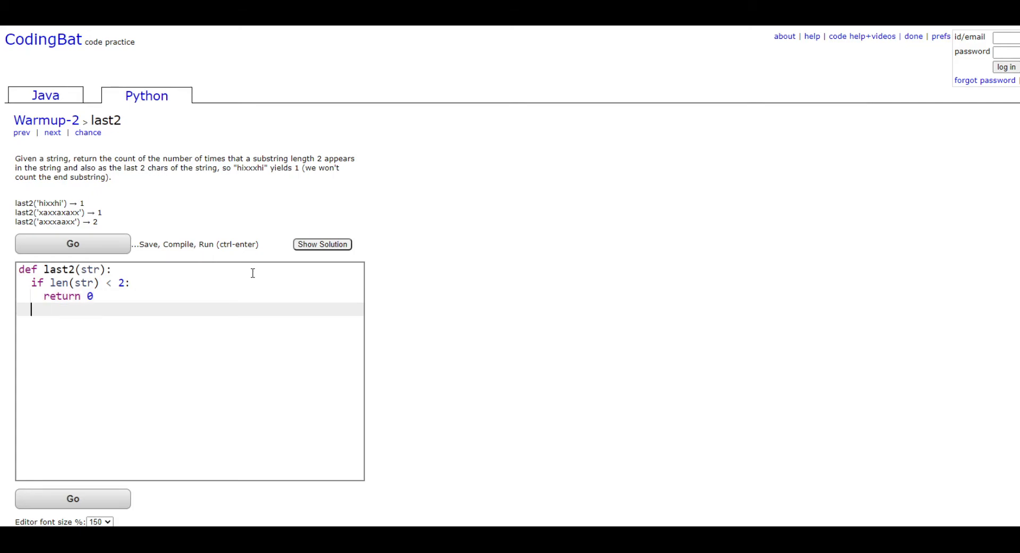
Initialize the counter with count = 0 on the next line.
type("c")
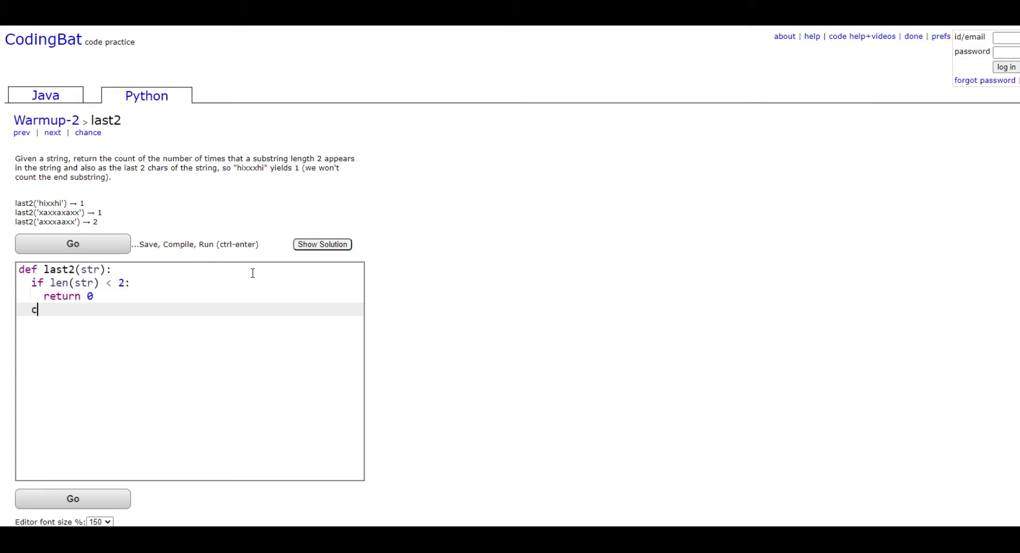
type("ount = 0")
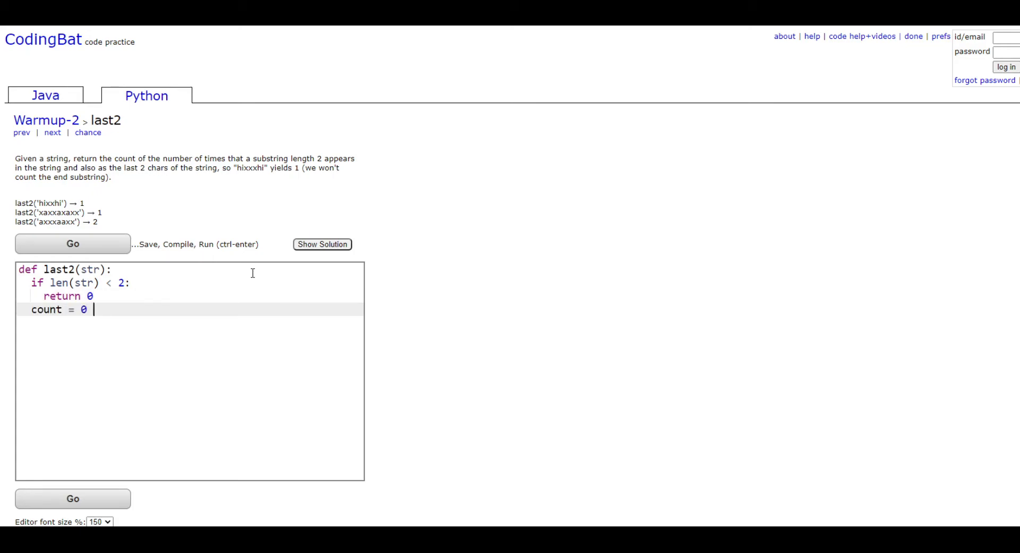
key("Enter")
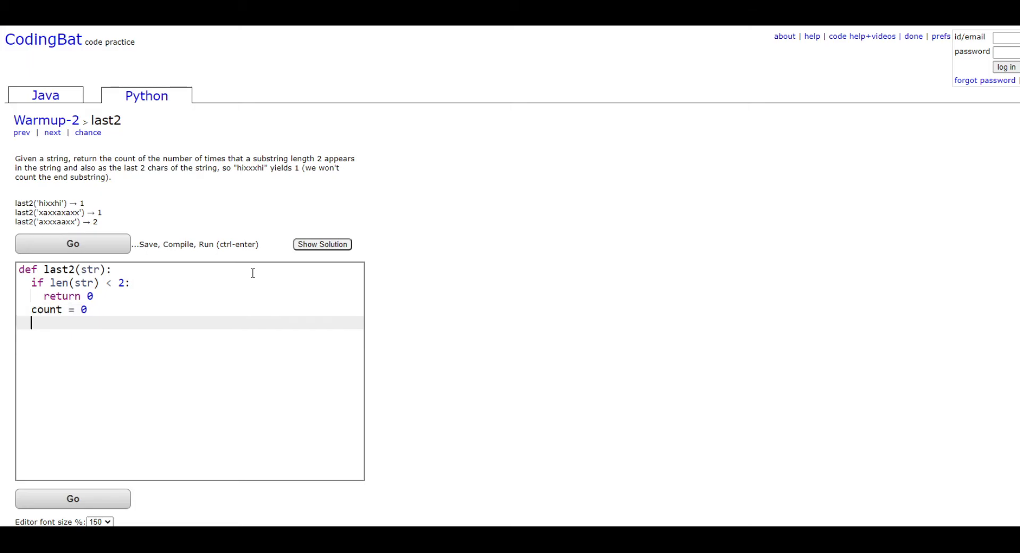
Write end = str[len(str)-2:] to capture the string's final two characters.
type("end")
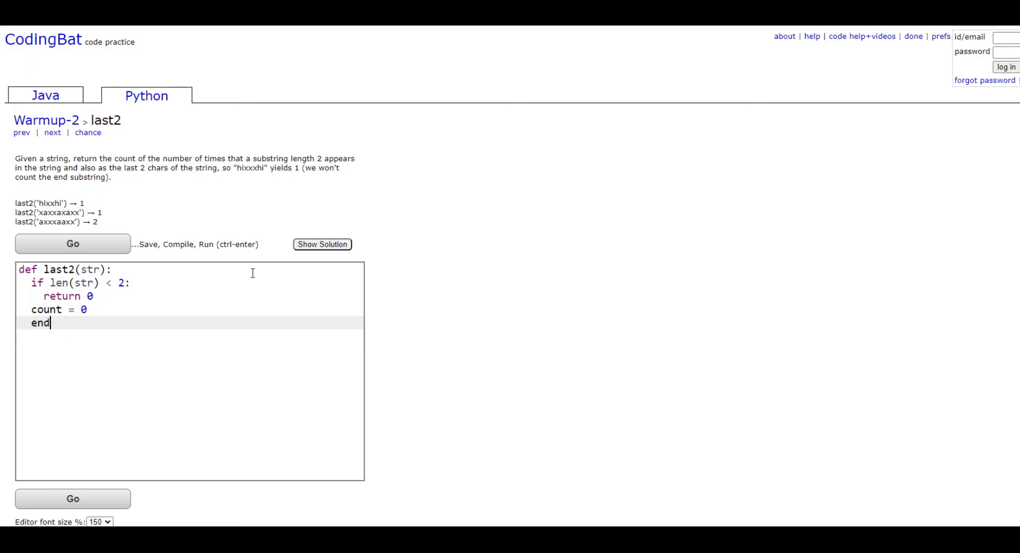
type("\" \"")
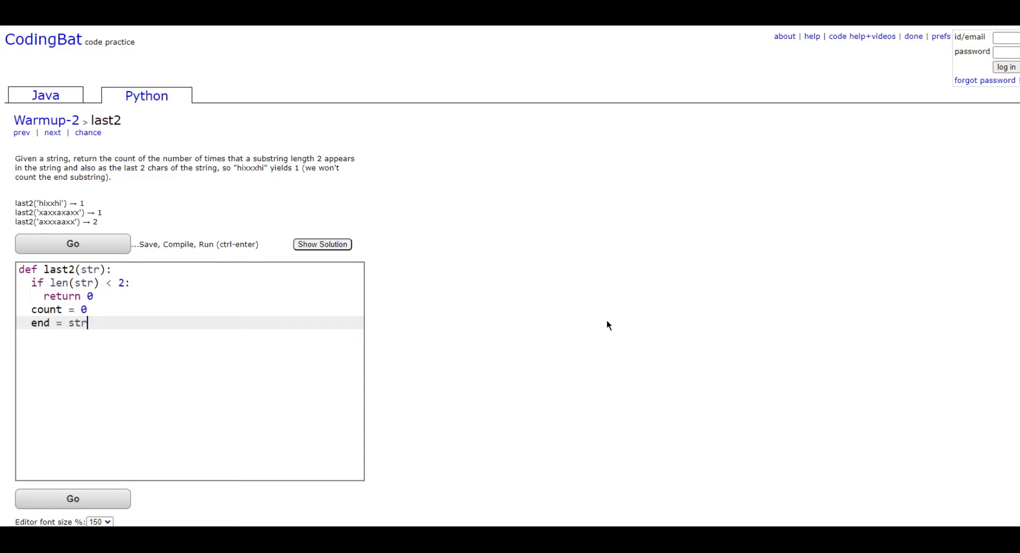
type("[len")
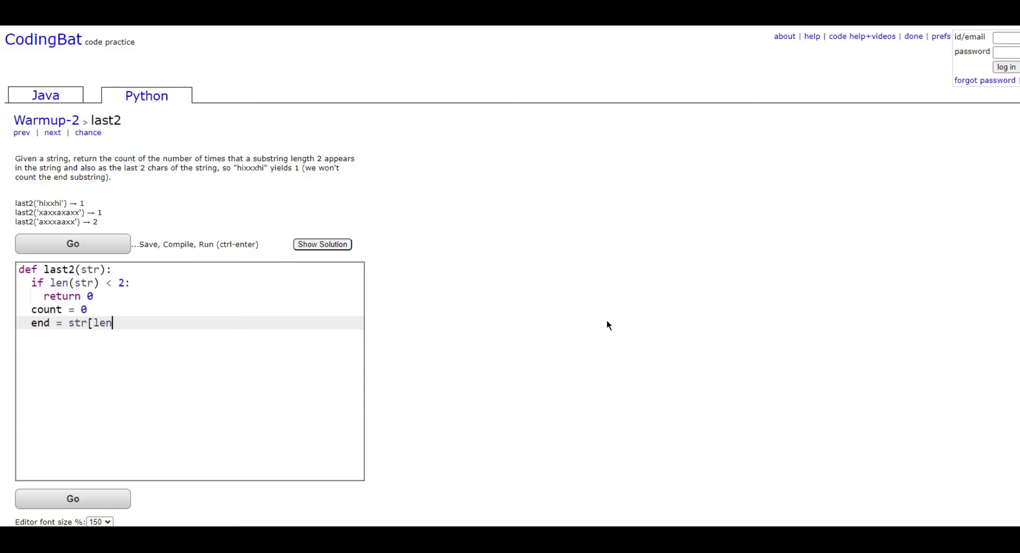
type("(str)")
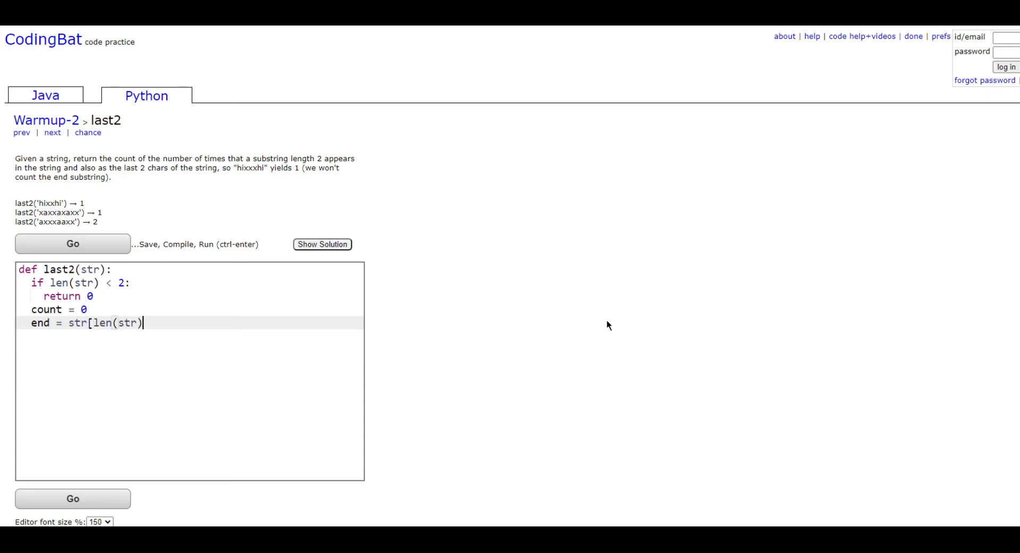
type("-2]")
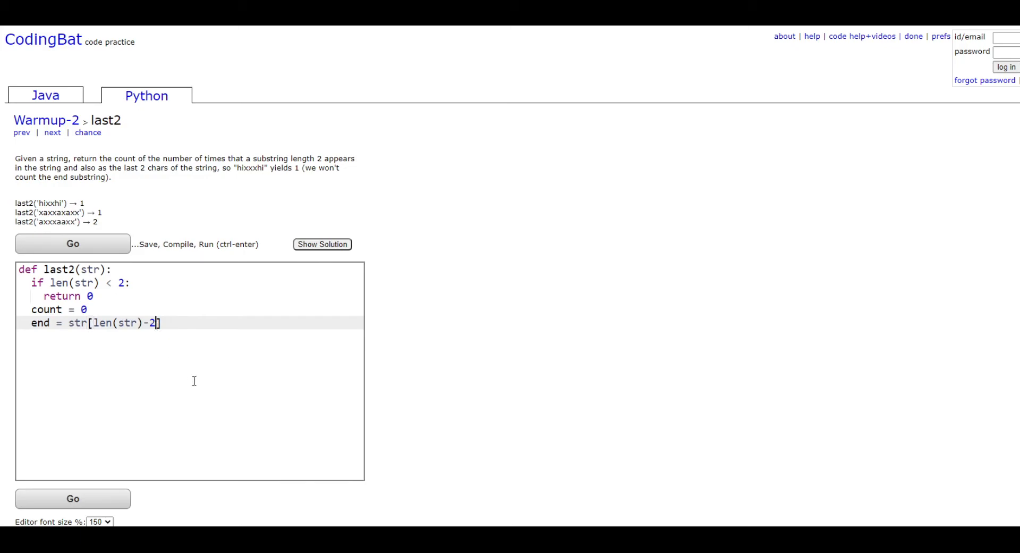
type(":")
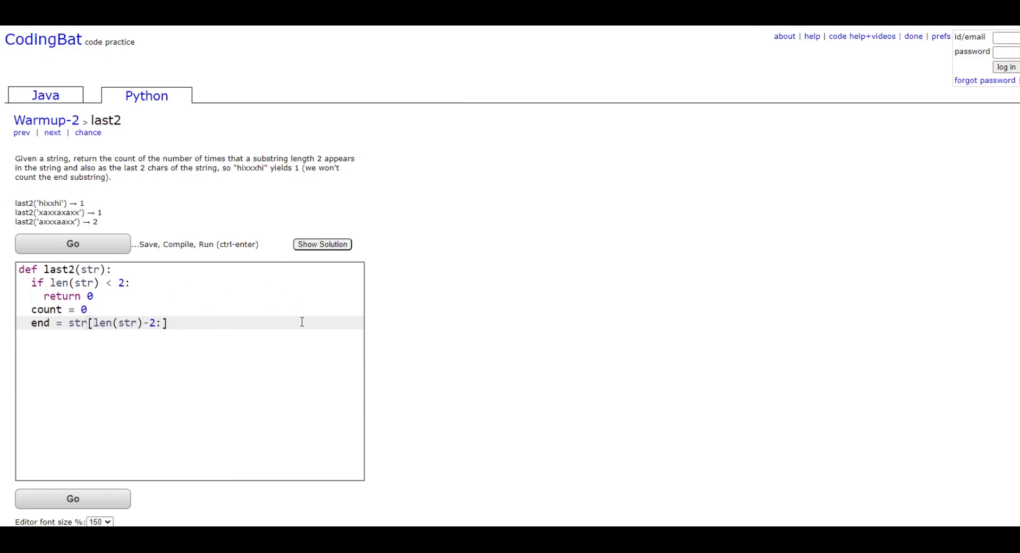
Write the loop for i in range(len(str)-2): over the slice start positions.
key("Enter")
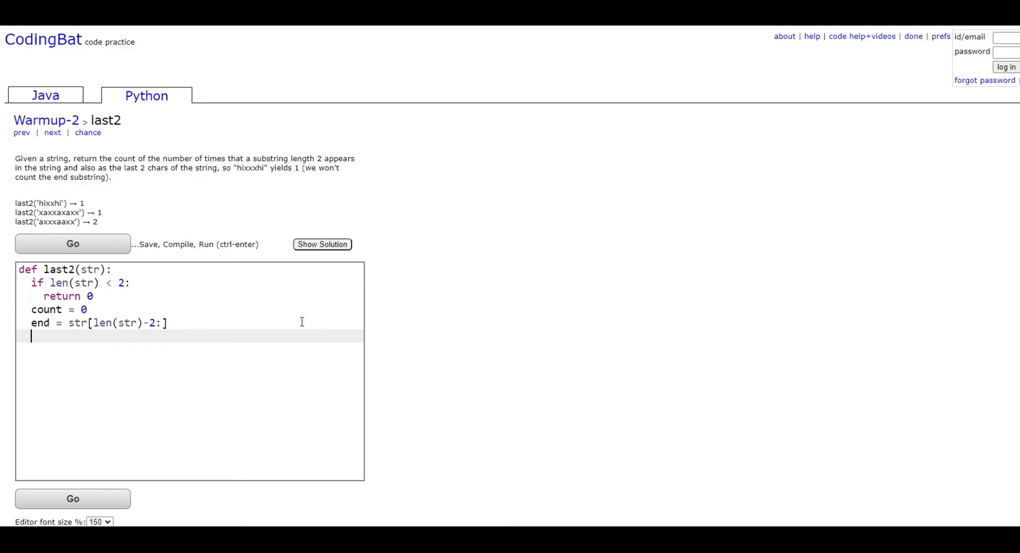
type("for i")
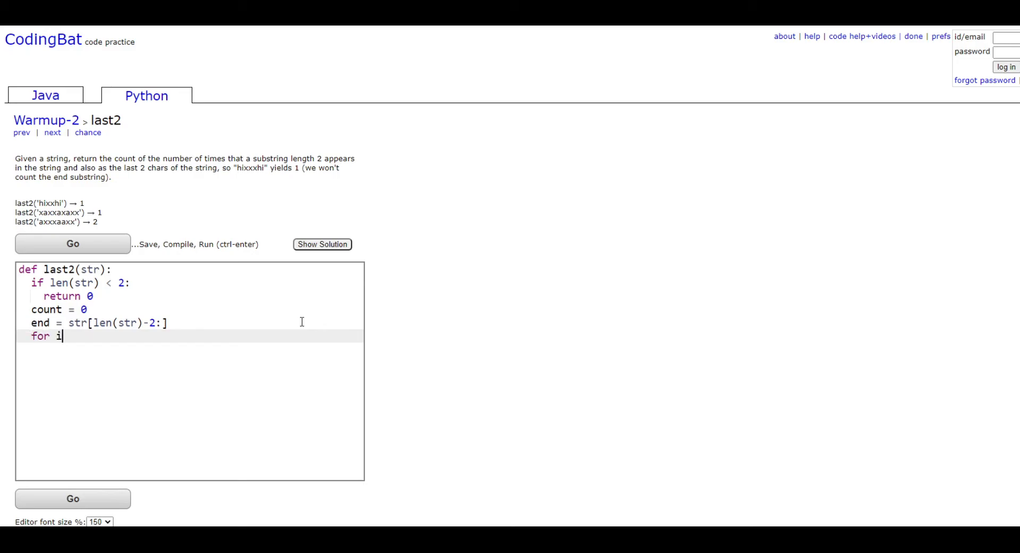
type("in range (len")
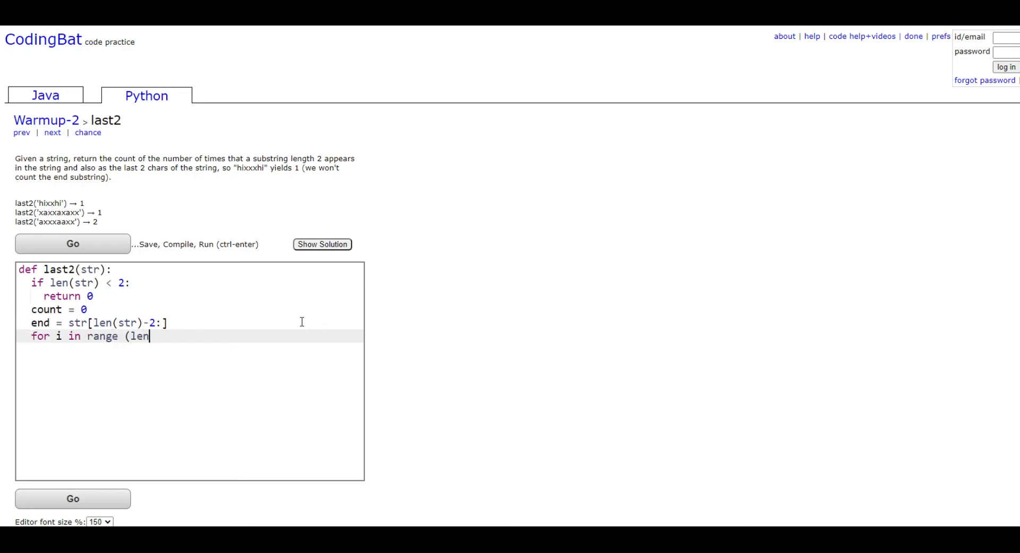
type("(str)")
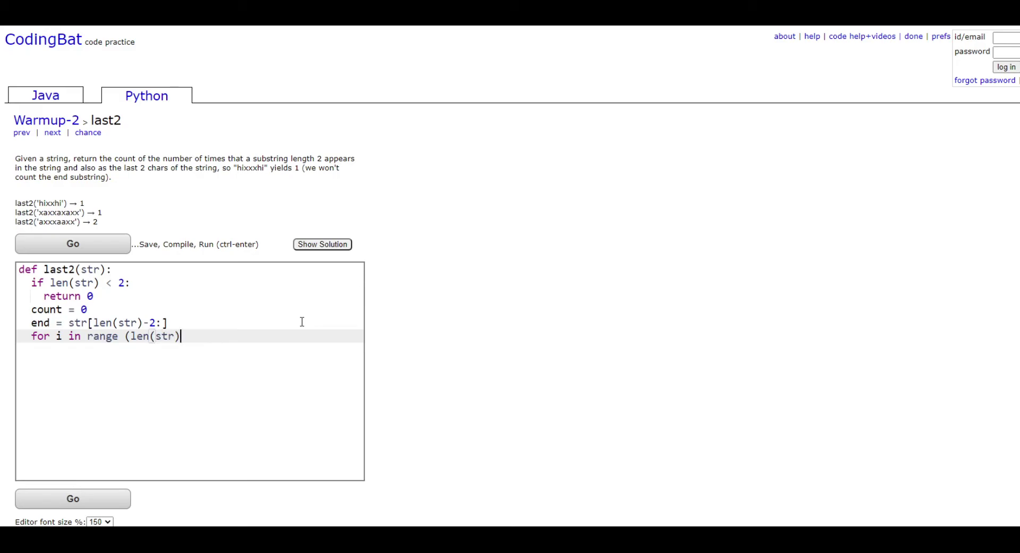
type("-2):")
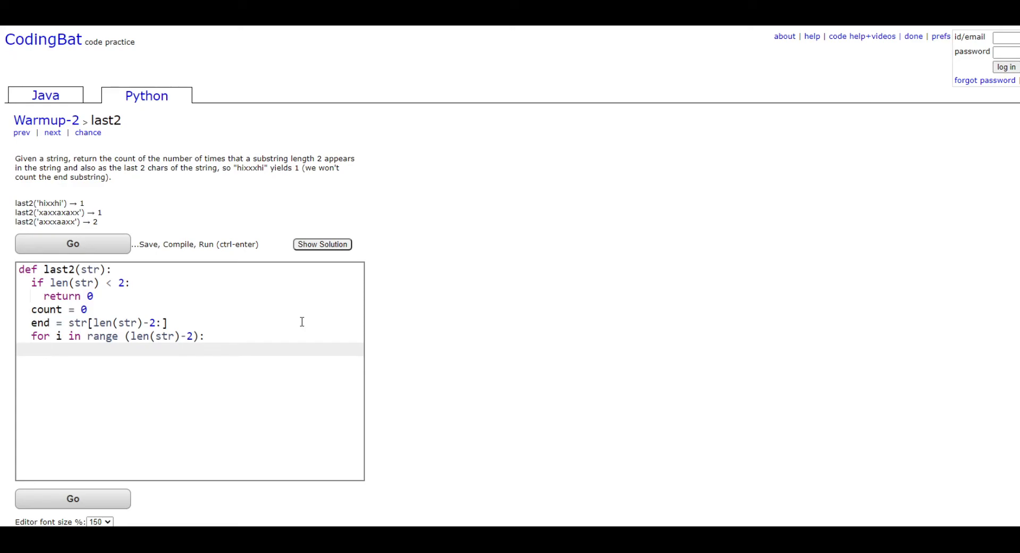
Inside the loop, test whether str[i:i+2] == end.
type("if")
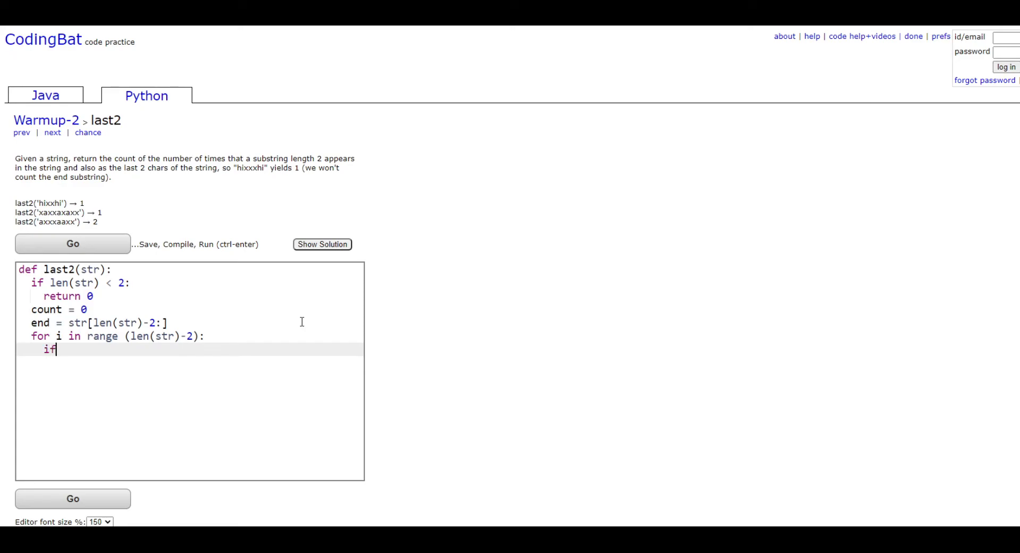
type("\" \"")
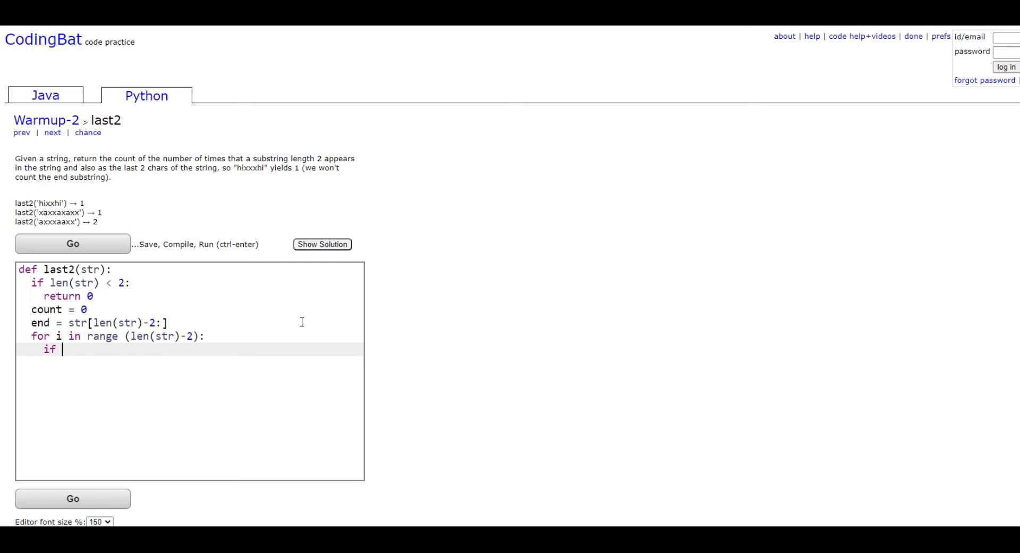
type("str[i")
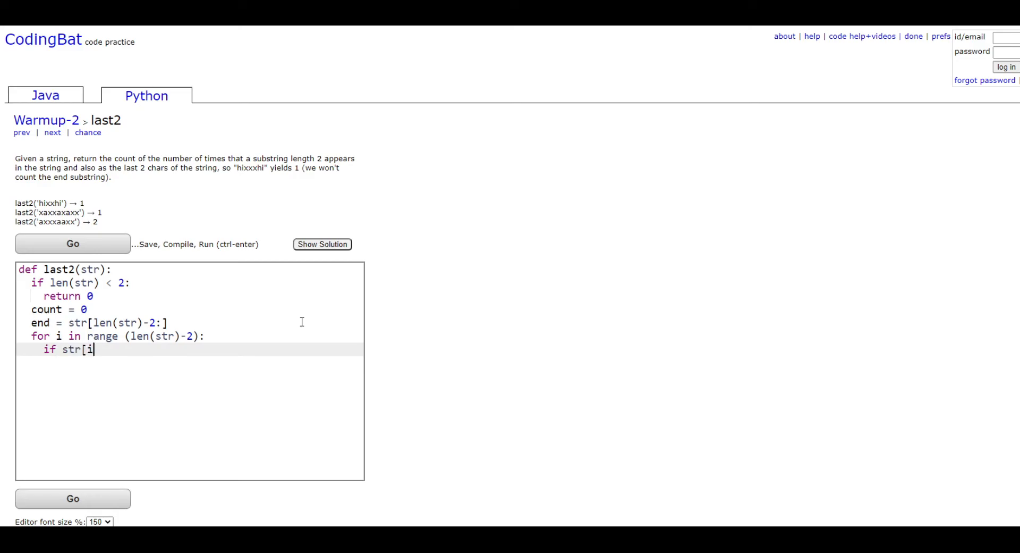
type(":i+2")
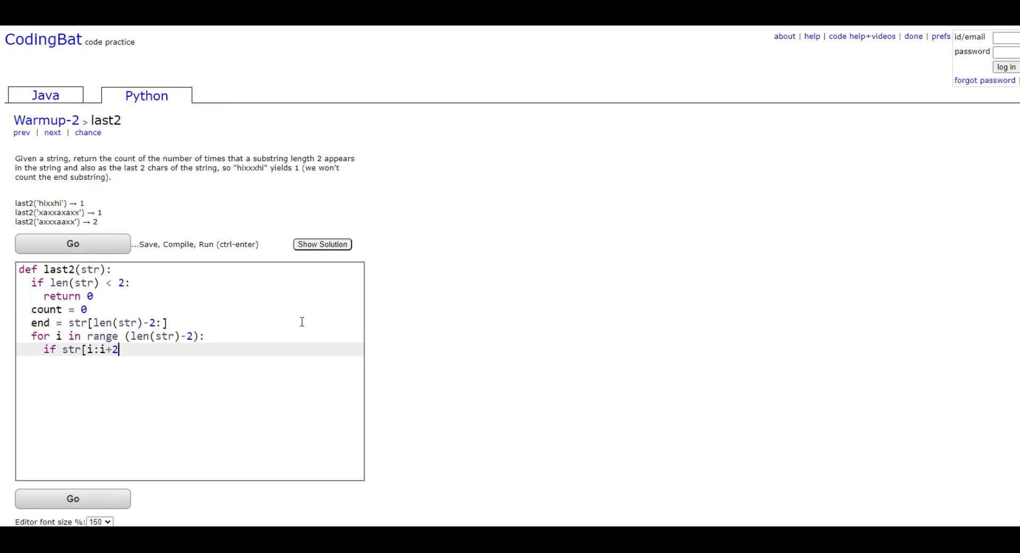
type("==")
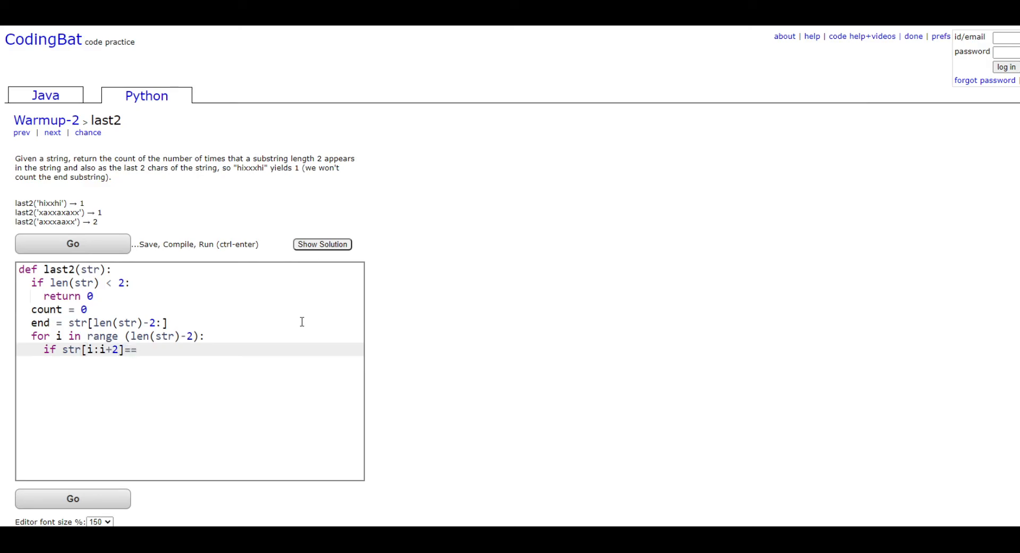
type("end:")
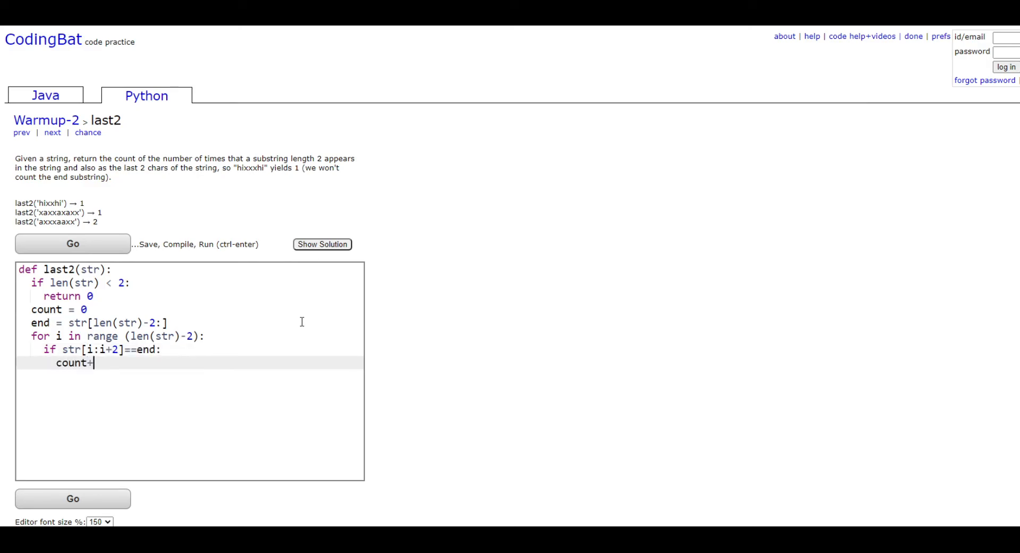
Complete the increment line as count+=1 inside the match check.
type("=1")
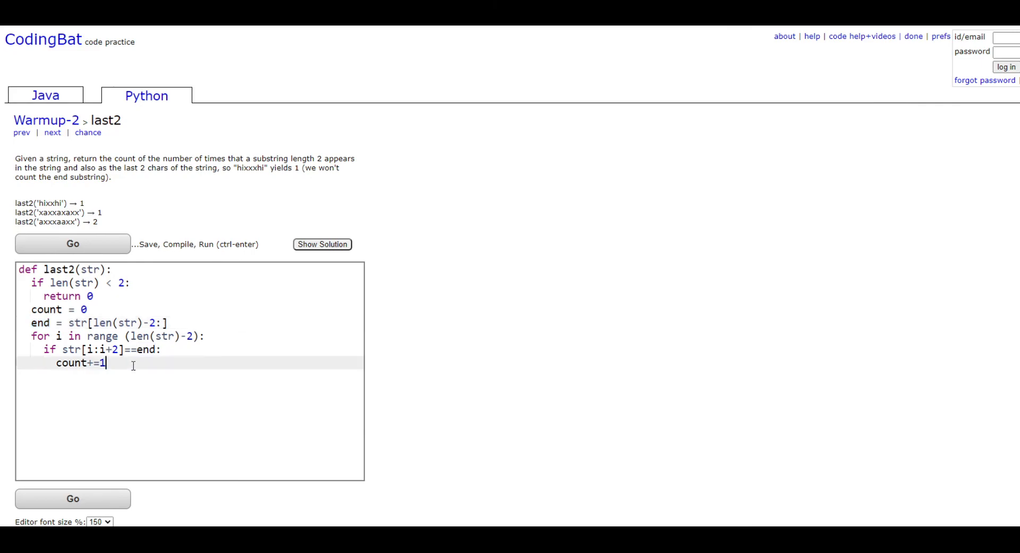
End the function with return count and run it with Go, getting All Correct.
key("Enter")
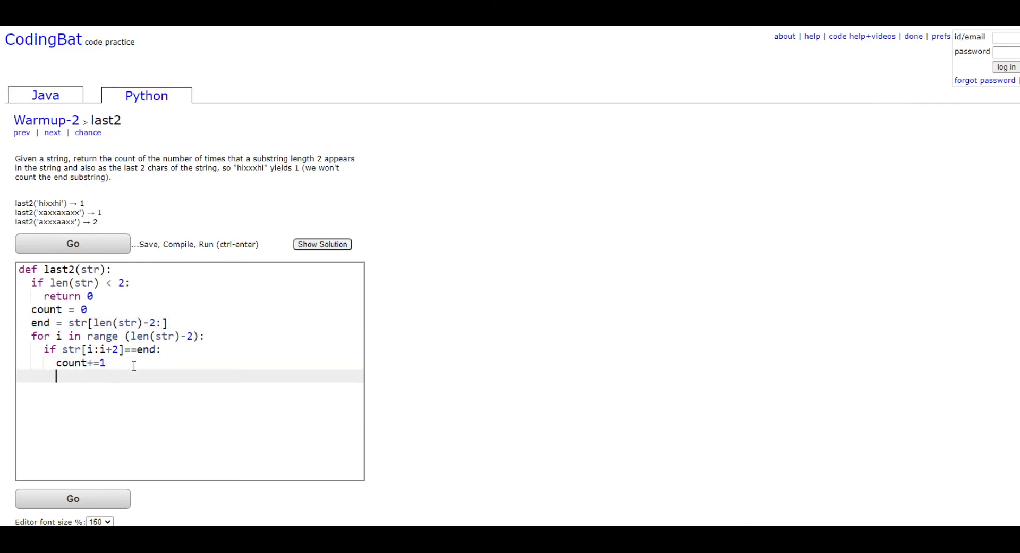
key("Backspace")
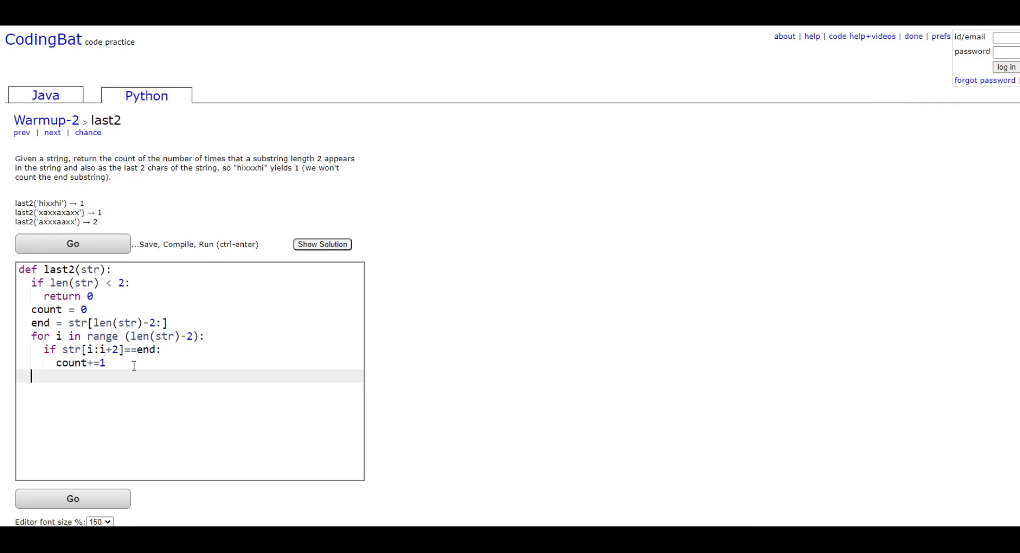
type("return count")
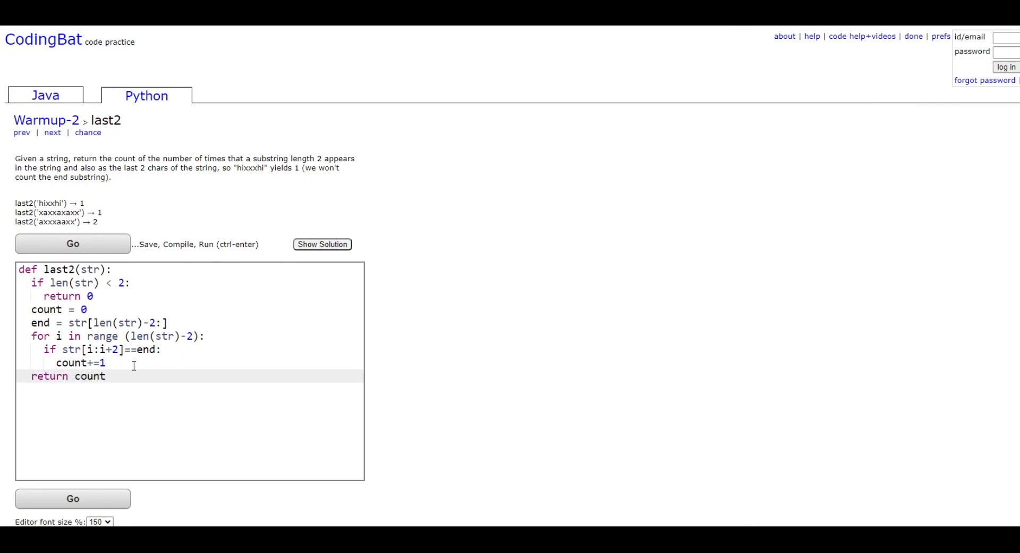
left_click(72, 244)
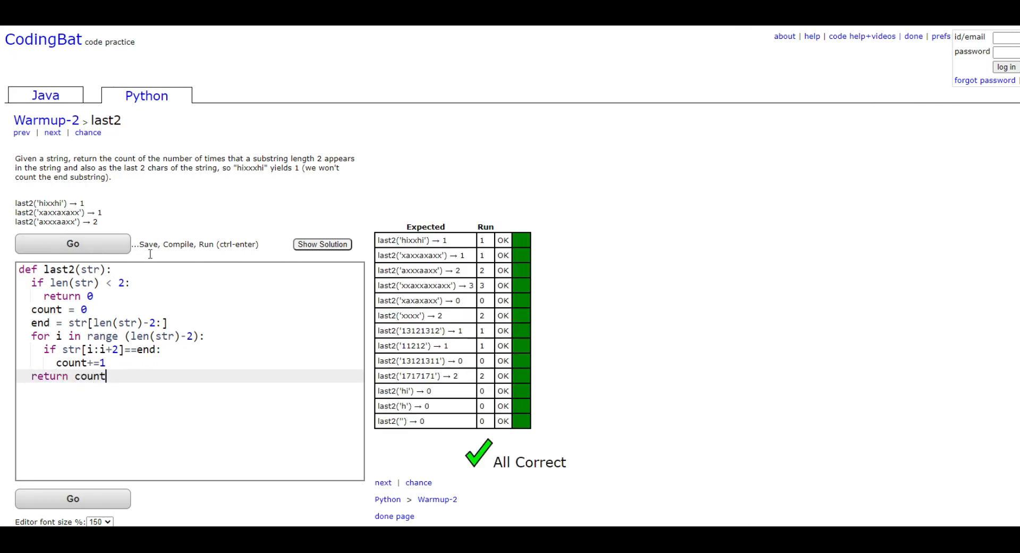